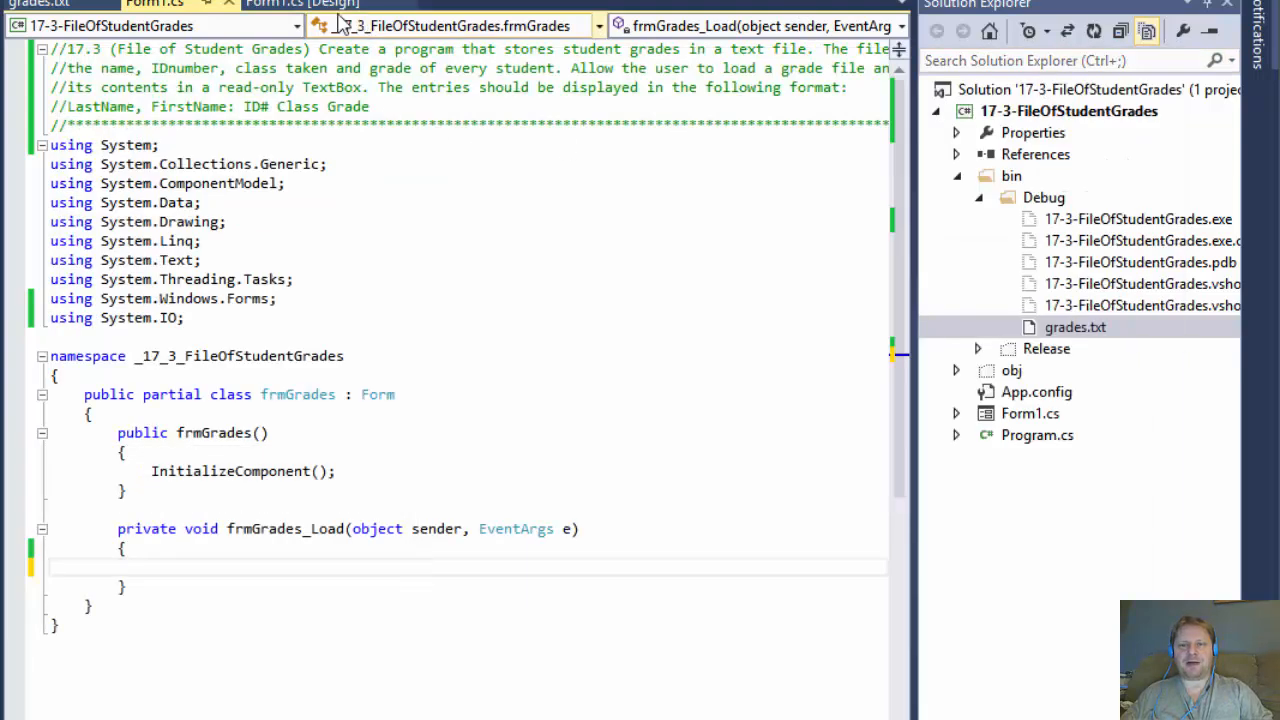
Place the caret in the code editor inside the File.Exists block
{"action": "left_click", "coordinate": [300, 4]}
{"action": "type", "text": "if (File.Exists(filePath"}
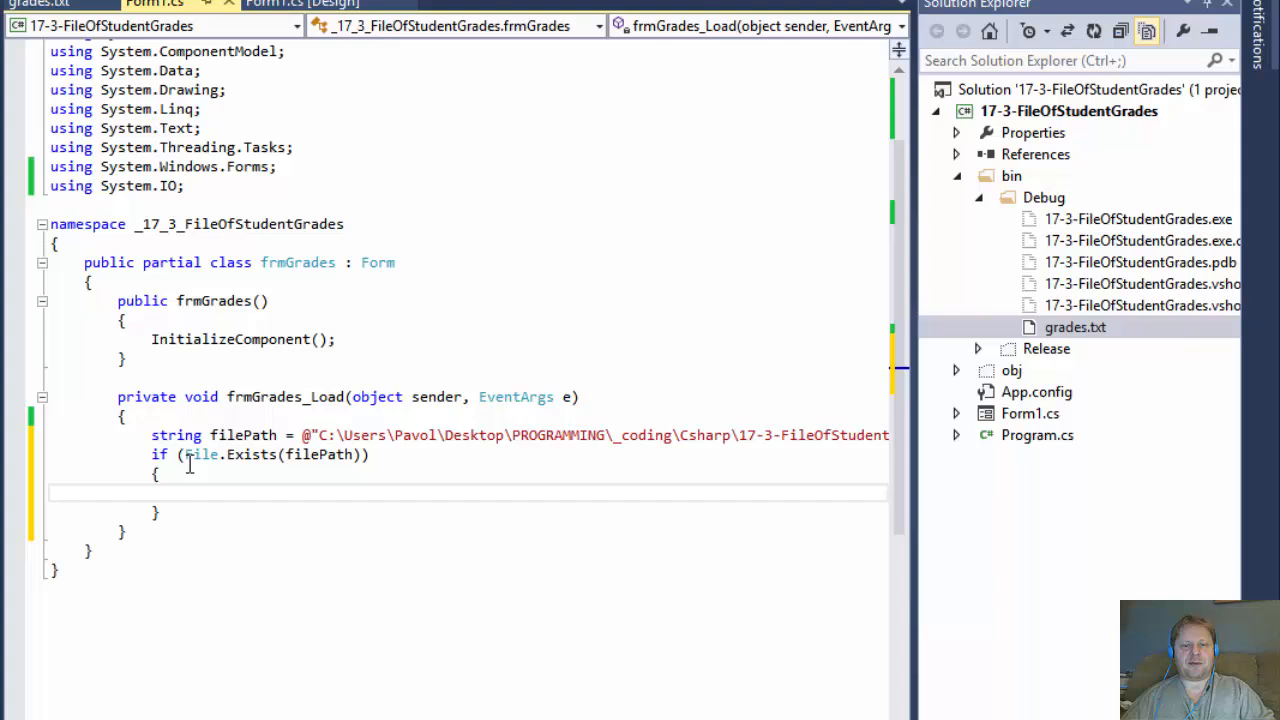
Begin declaring StreamReader stream = new StreamReader(filePath) inside the if block
{"action": "type", "text": "StreamReader stream = new StreamReader(fi"}
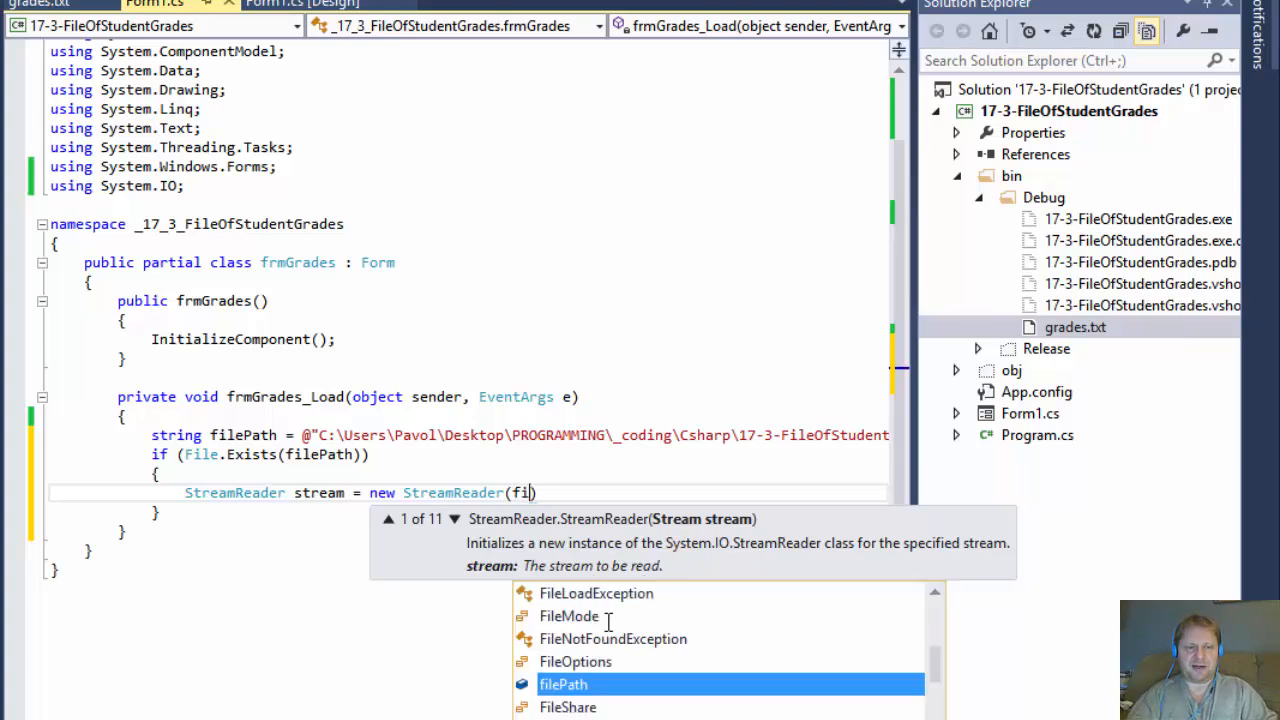